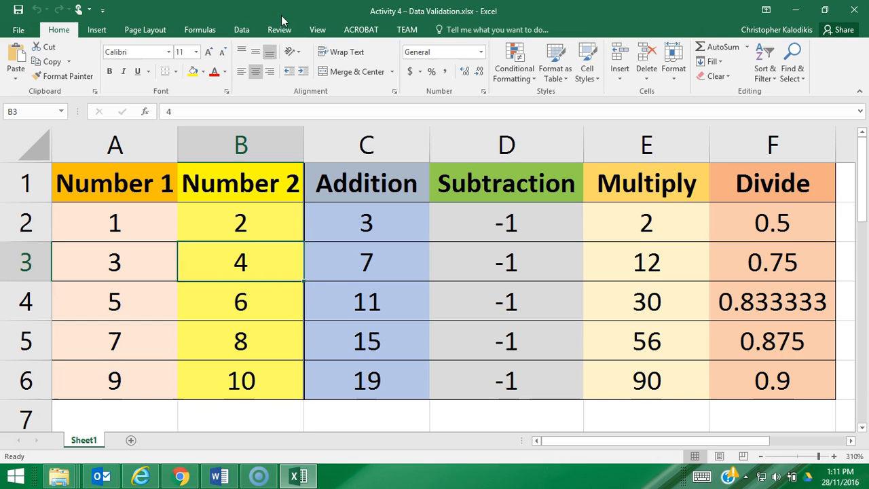
Show the Data ribbon and bring up the Data Validation options
{"action": "left_click", "coordinate": [241, 30]}
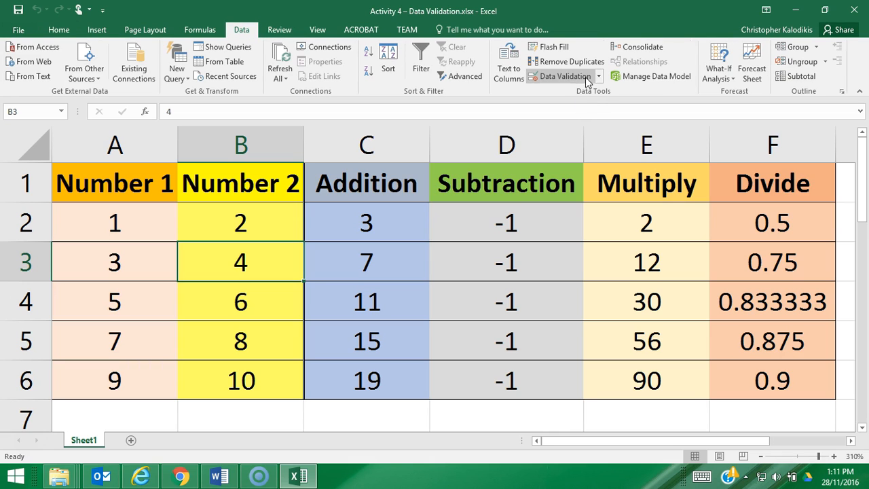
{"action": "left_click", "coordinate": [597, 76]}
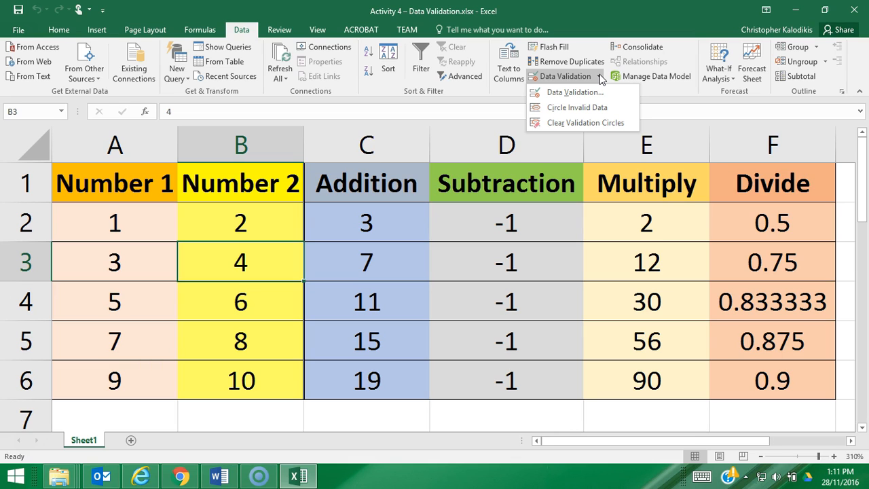
{"action": "mouse_move", "coordinate": [554, 160]}
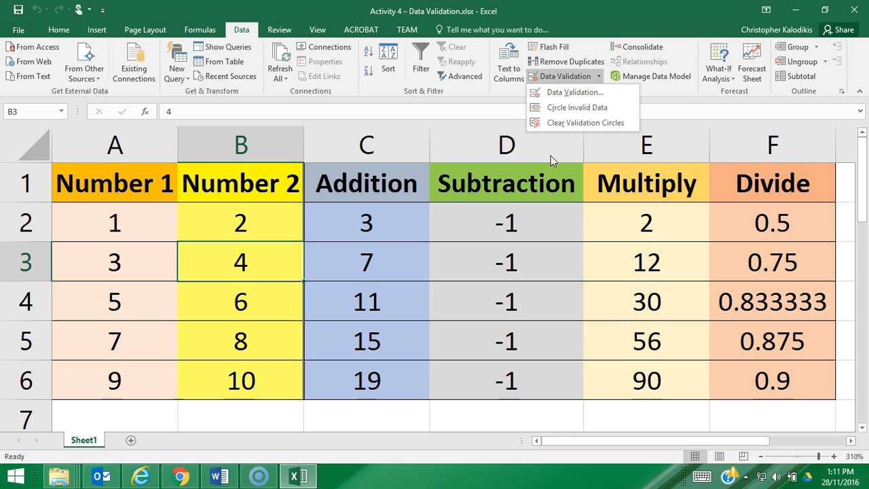
{"action": "mouse_move", "coordinate": [679, 417]}
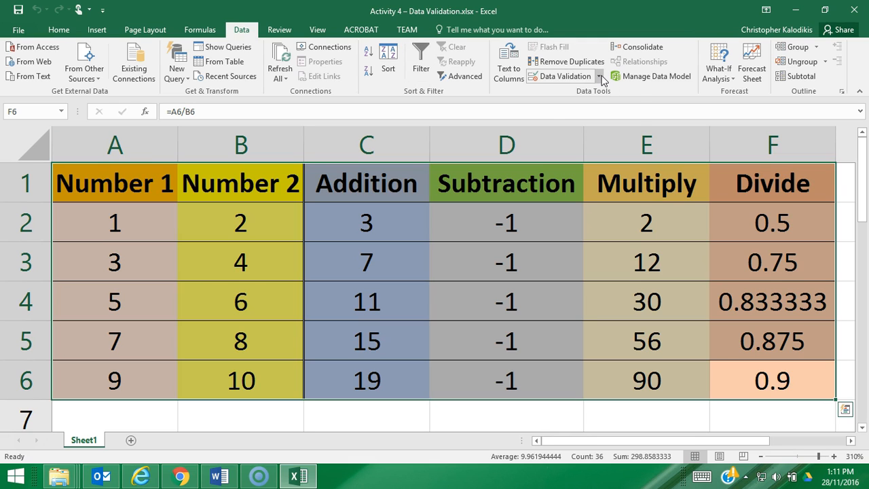
Allow only whole numbers with minimum 0 and maximum 100 on the selected table
{"action": "left_click", "coordinate": [600, 76]}
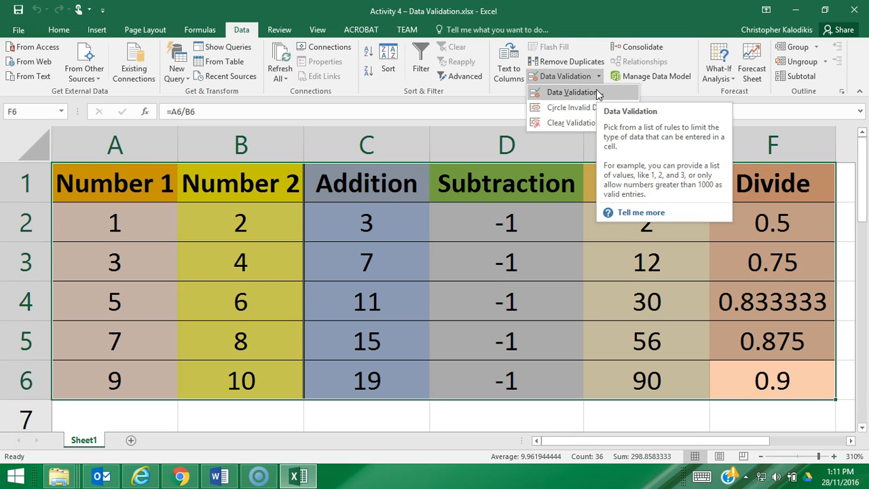
{"action": "left_click", "coordinate": [572, 93]}
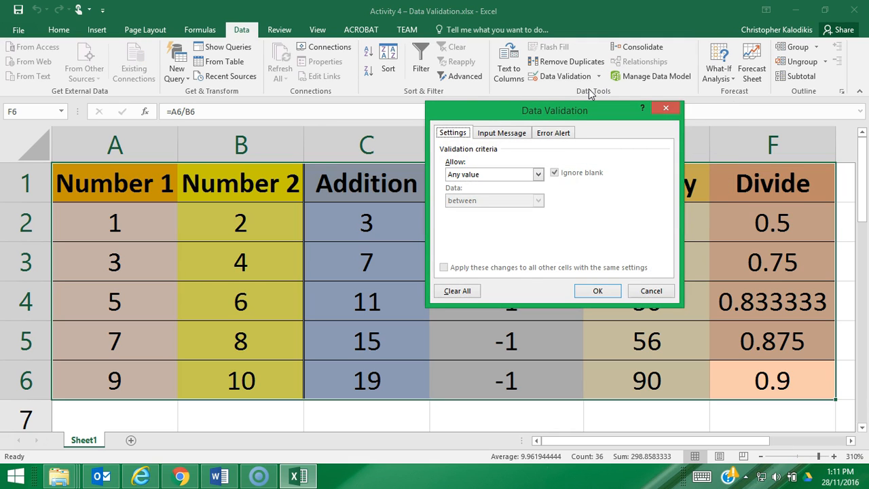
{"action": "left_click", "coordinate": [538, 174]}
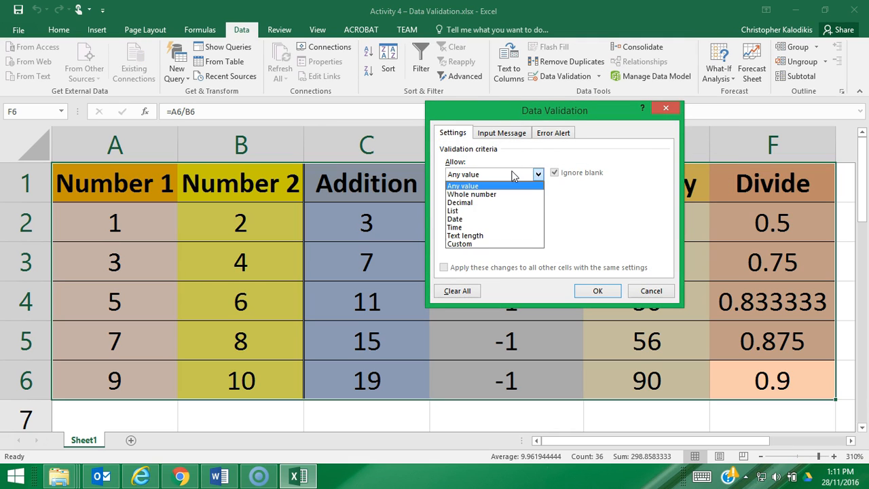
{"action": "left_click", "coordinate": [471, 194]}
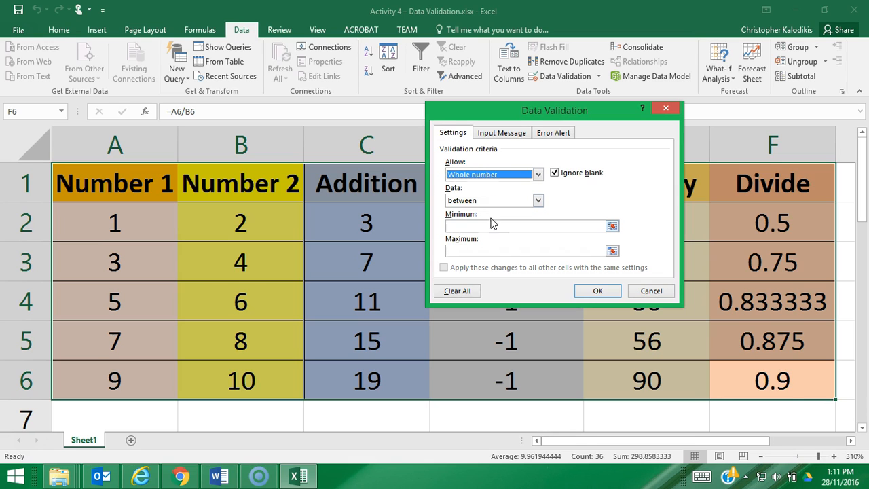
{"action": "type", "text": "0"}
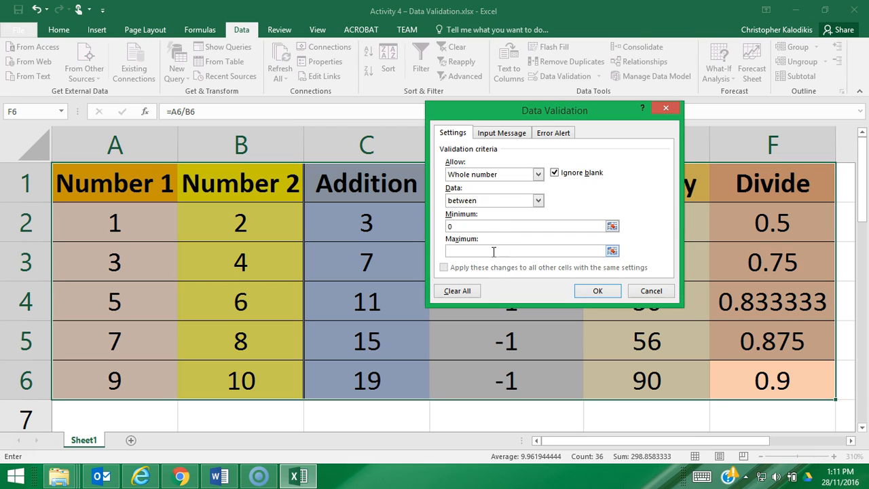
{"action": "type", "text": "100"}
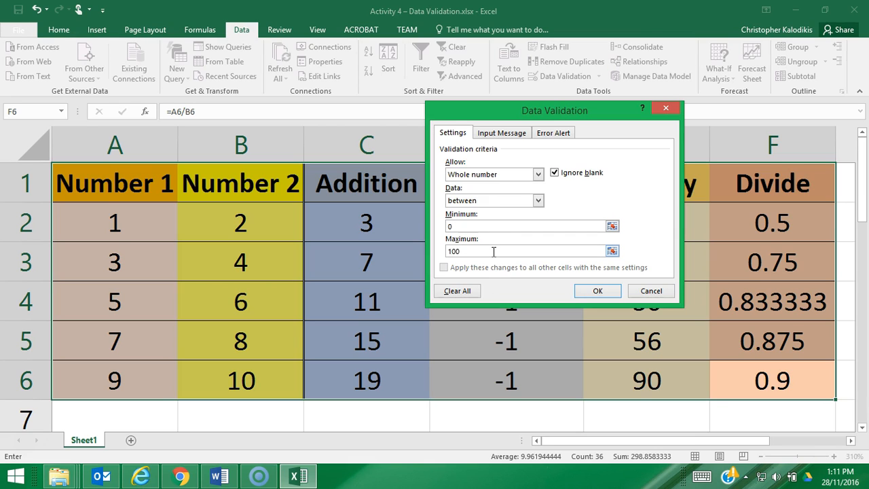
{"action": "left_click", "coordinate": [598, 291]}
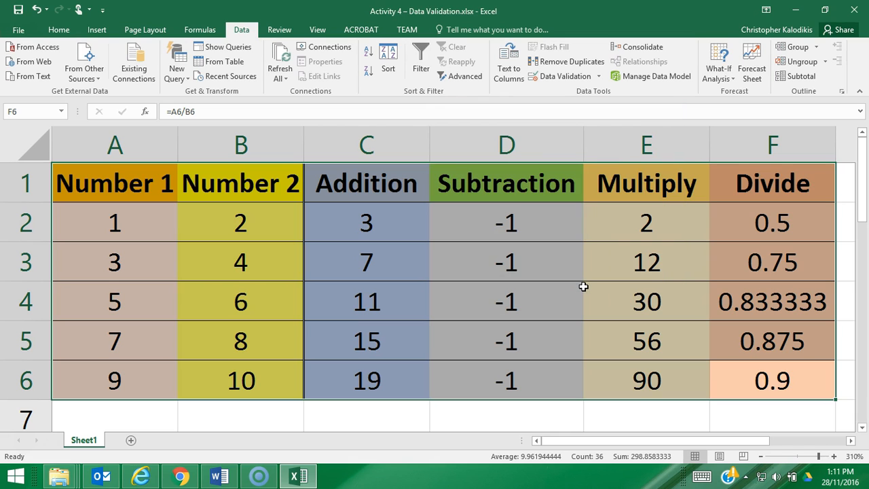
{"action": "mouse_move", "coordinate": [542, 416]}
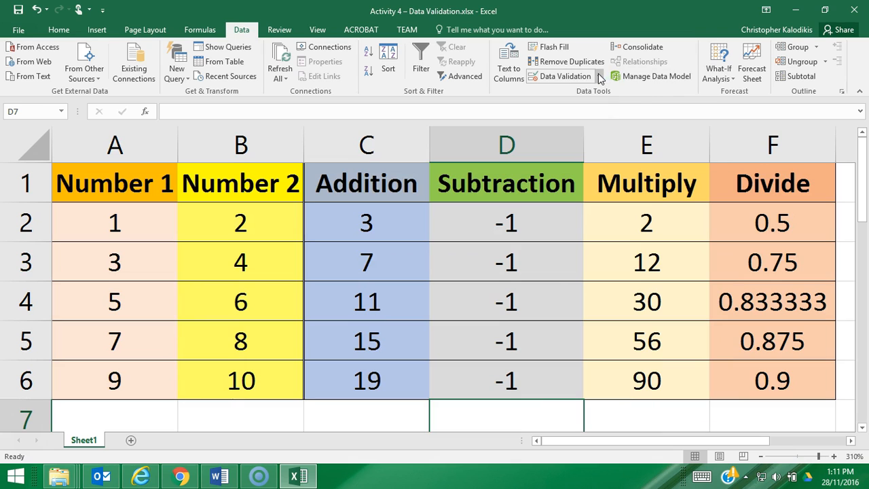
Run Circle Invalid Data to mark headers, -1 values and decimal results in red
{"action": "left_click", "coordinate": [599, 76]}
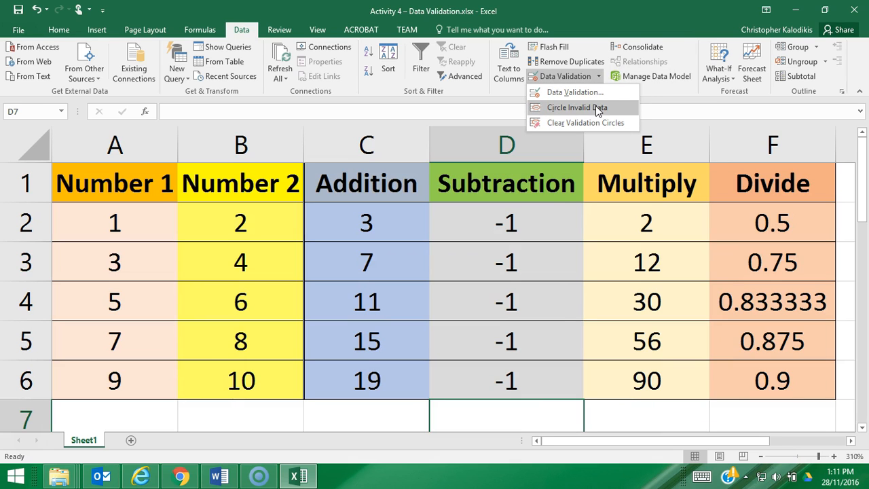
{"action": "left_click", "coordinate": [575, 107]}
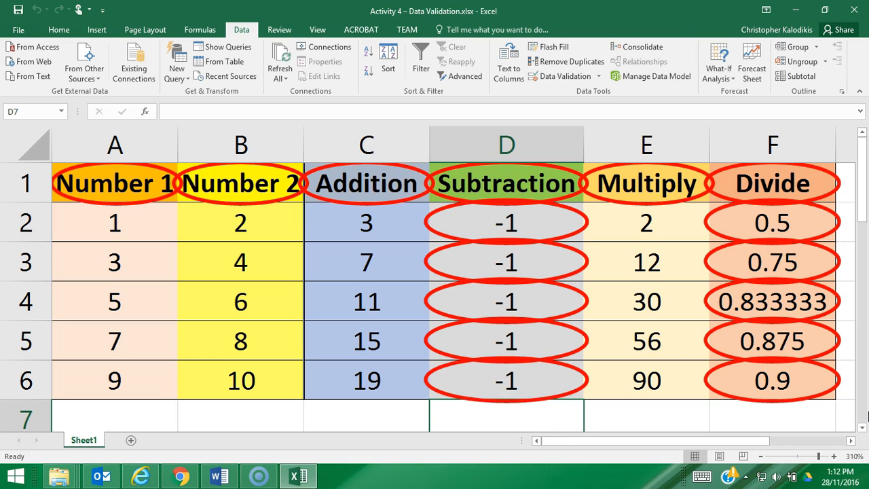
{"action": "mouse_move", "coordinate": [184, 211]}
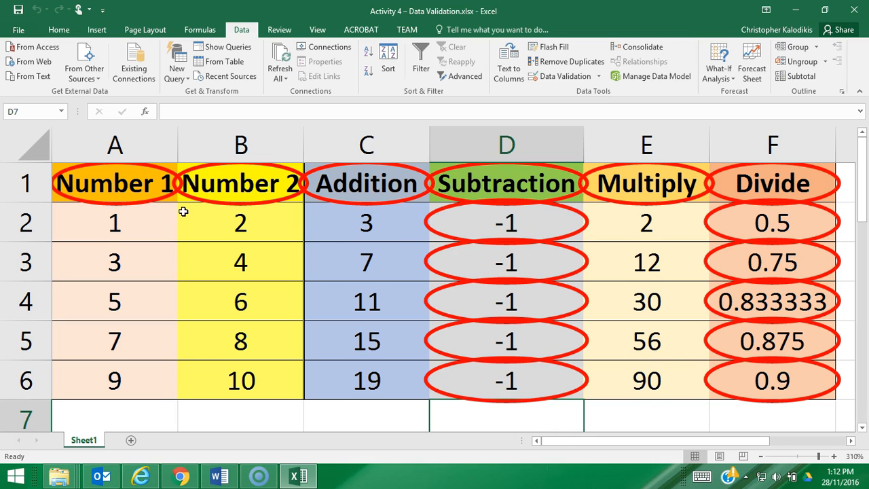
{"action": "mouse_move", "coordinate": [713, 193]}
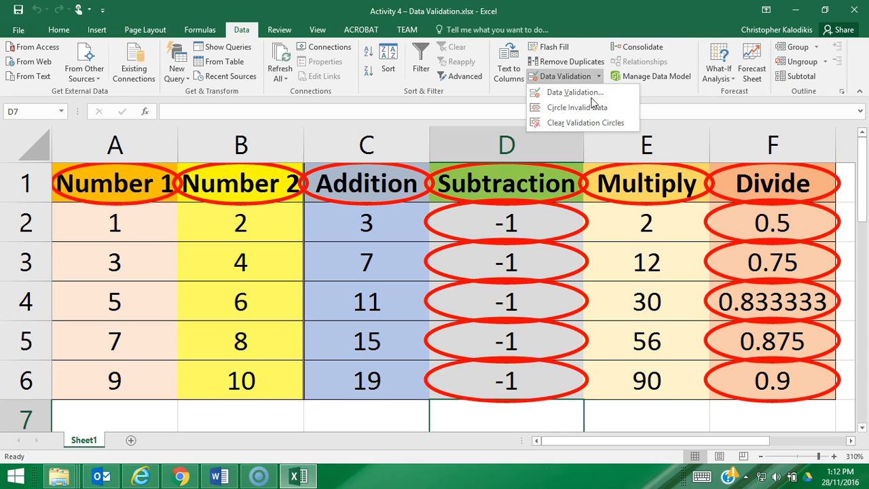
Clear the validation circles and reselect the table A1:F6
{"action": "left_click", "coordinate": [584, 122]}
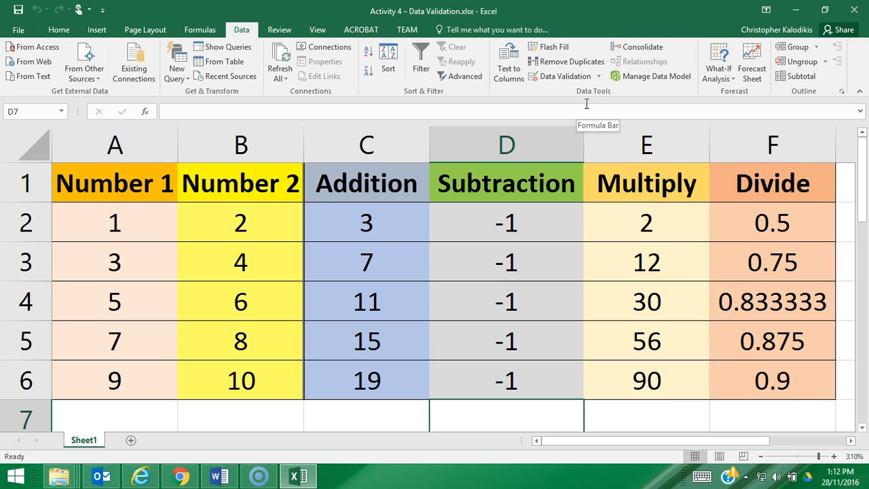
{"action": "mouse_move", "coordinate": [722, 446]}
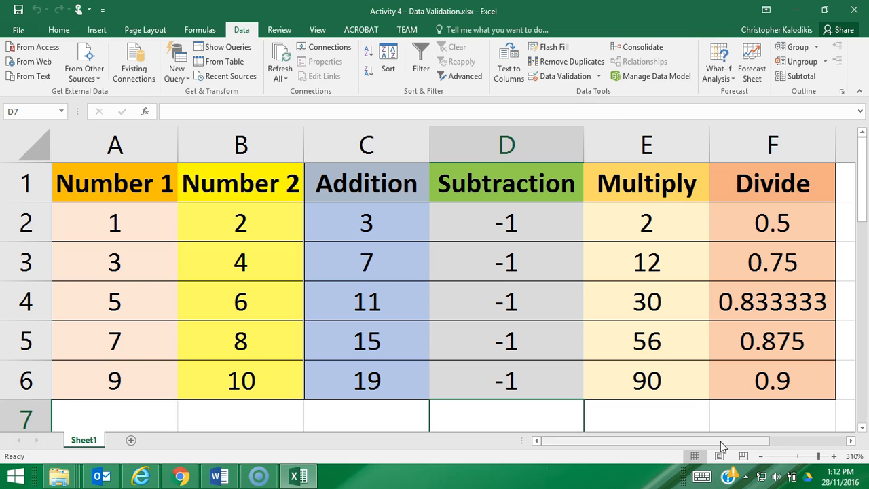
{"action": "left_click_drag", "start_coordinate": [114, 182], "coordinate": [771, 380]}
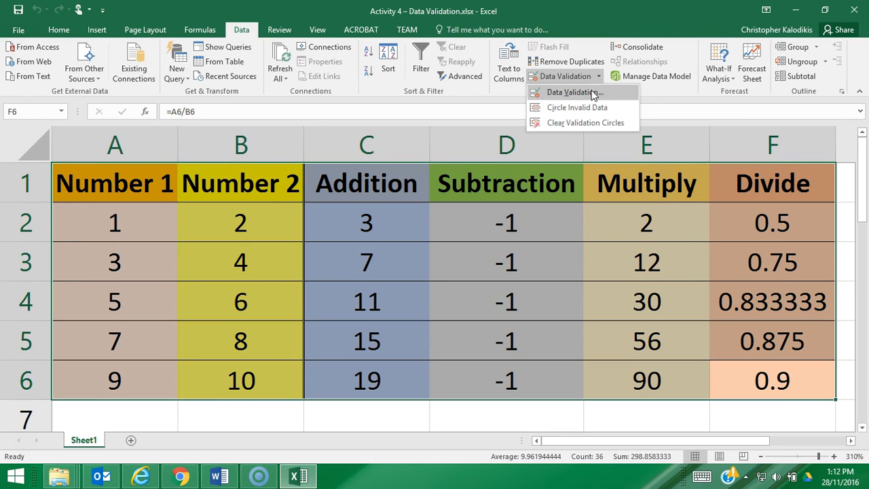
Add an input message titled 'Valid Data': data must be a whole number between 0 and 100
{"action": "left_click", "coordinate": [573, 92]}
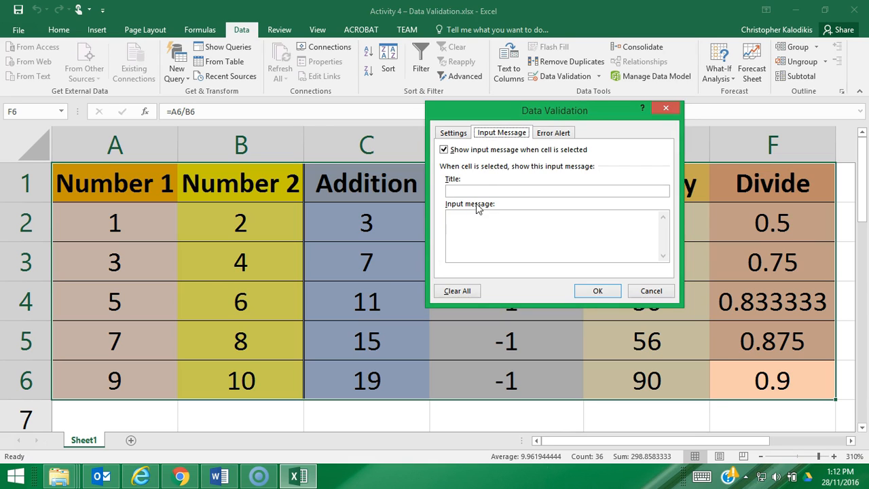
{"action": "type", "text": "Valid"}
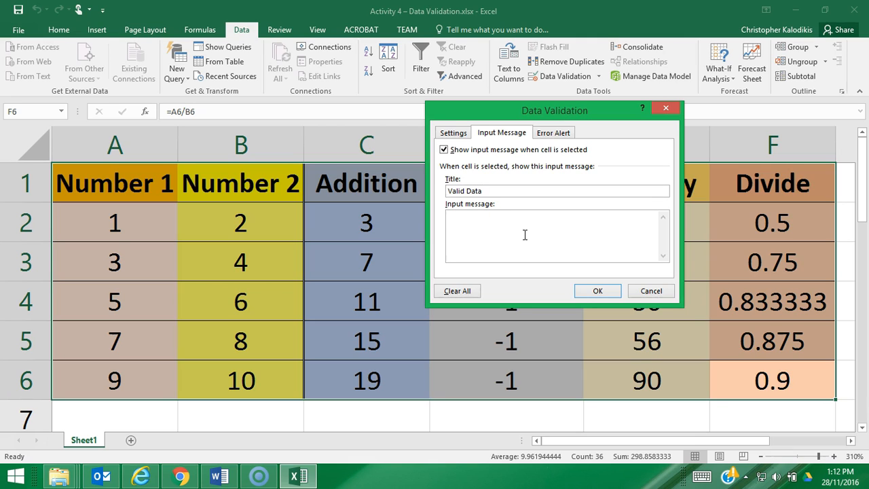
{"action": "type", "text": "Data must"}
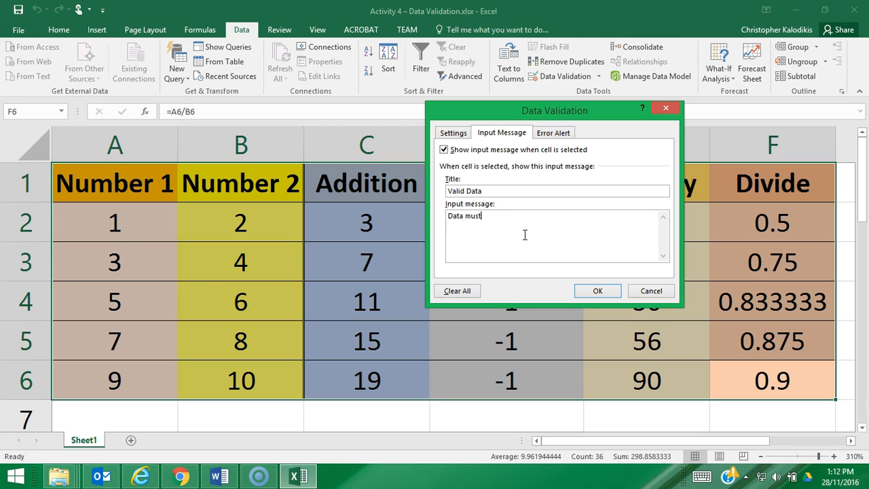
{"action": "type", "text": "be a whole number"}
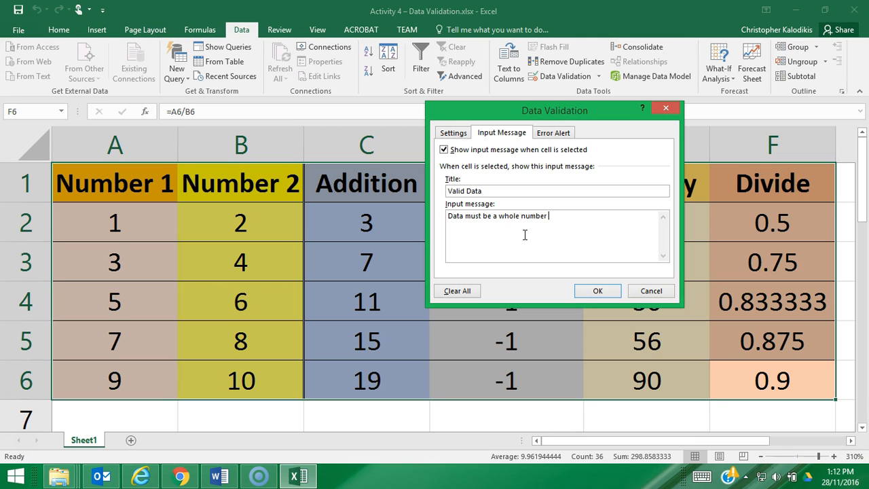
{"action": "type", "text": "between"}
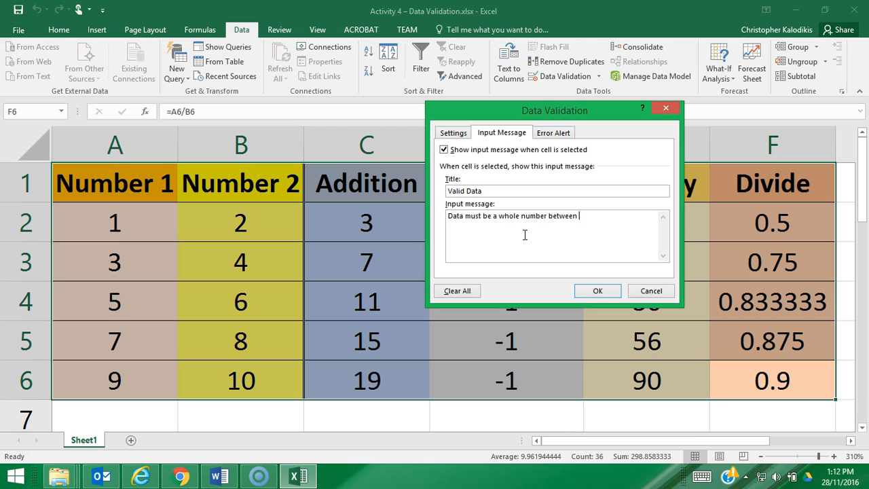
{"action": "type", "text": "0 and 1"}
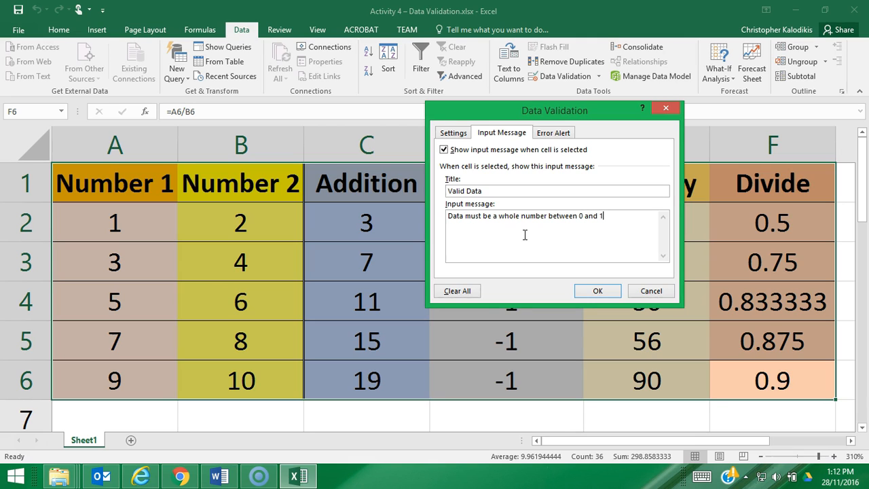
{"action": "type", "text": "00"}
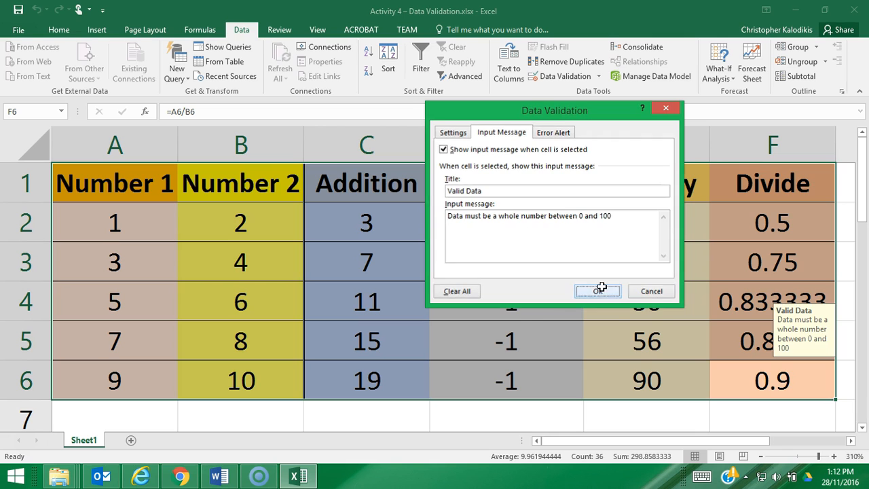
{"action": "left_click", "coordinate": [598, 290]}
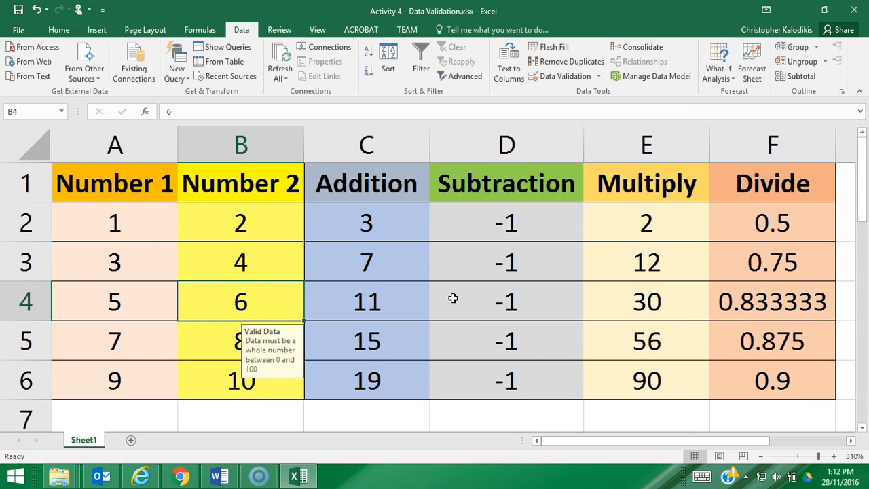
Check the Valid Data tip on a cell, then return to the Data Validation choices
{"action": "left_click", "coordinate": [507, 301]}
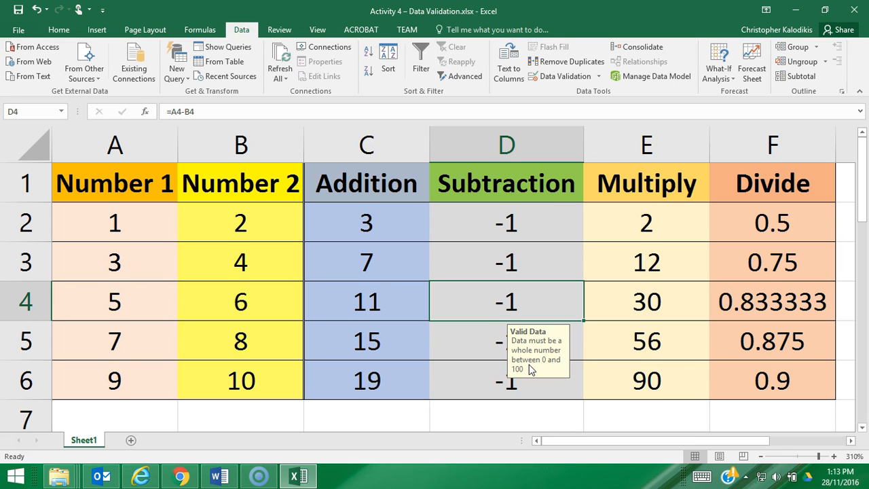
{"action": "left_click", "coordinate": [771, 380]}
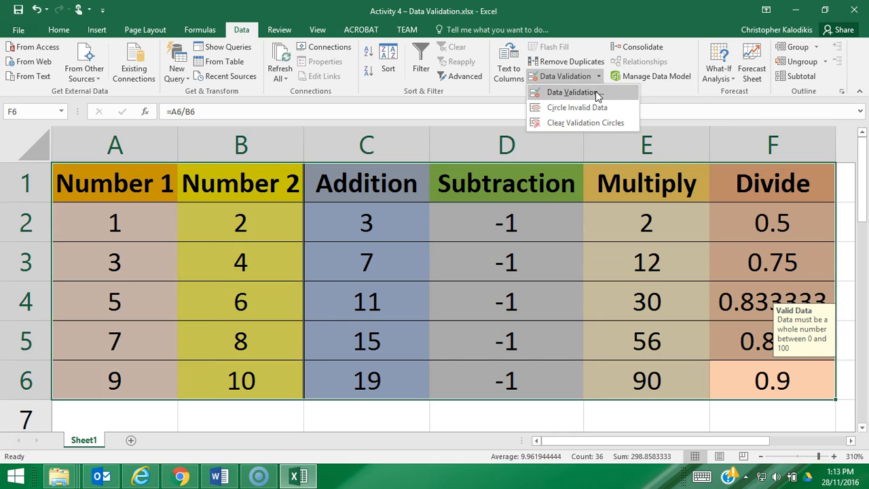
Try the Stop and Information error alert styles and settle on Warning
{"action": "left_click", "coordinate": [573, 93]}
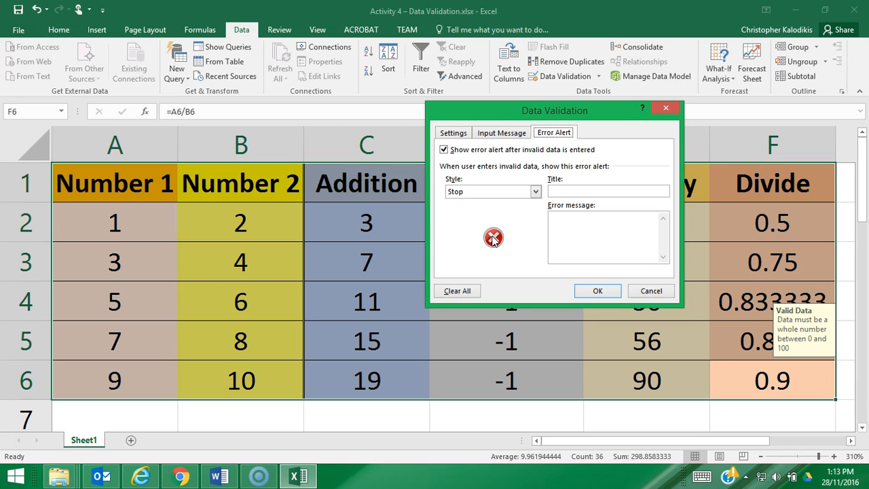
{"action": "left_click", "coordinate": [535, 191]}
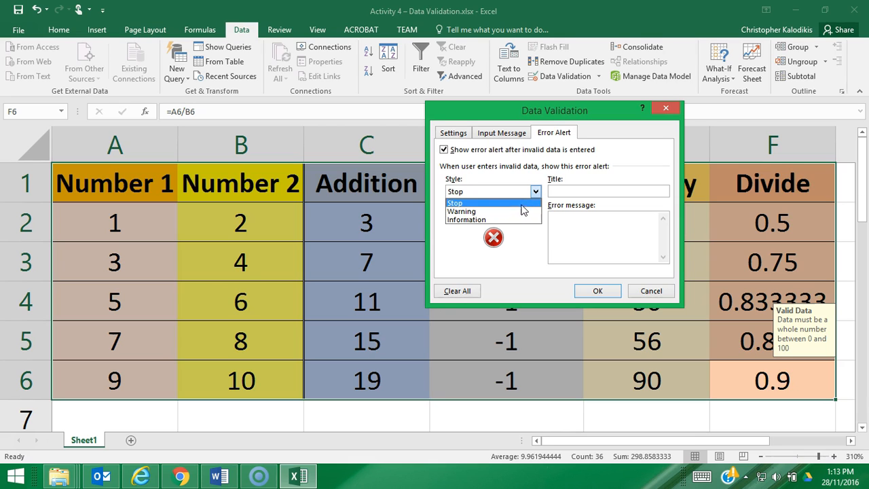
{"action": "left_click", "coordinate": [462, 211]}
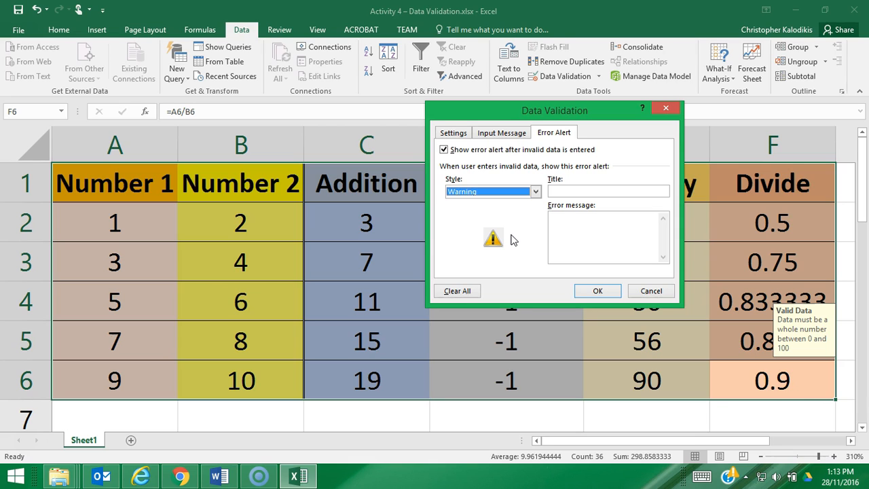
{"action": "left_click", "coordinate": [535, 190]}
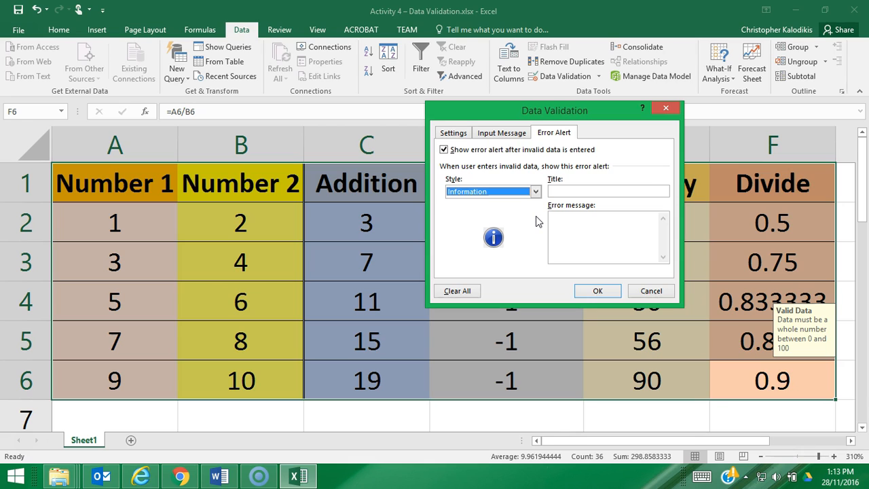
{"action": "left_click", "coordinate": [535, 190]}
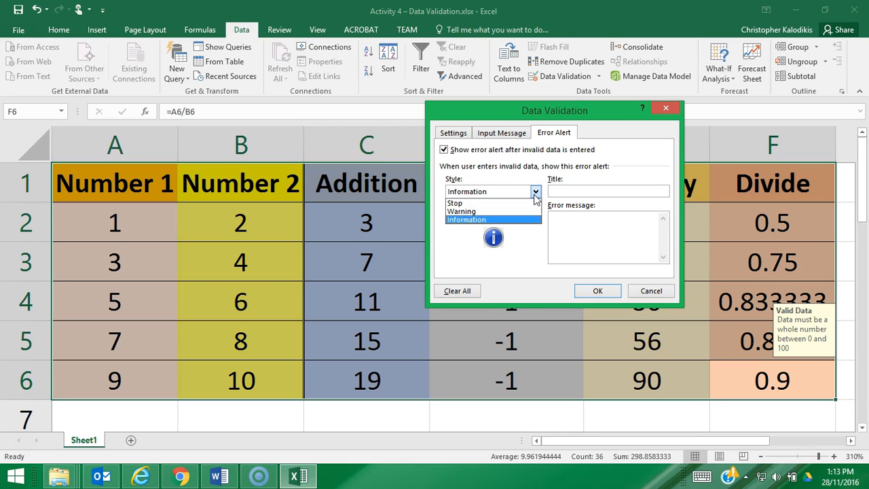
{"action": "left_click", "coordinate": [461, 212]}
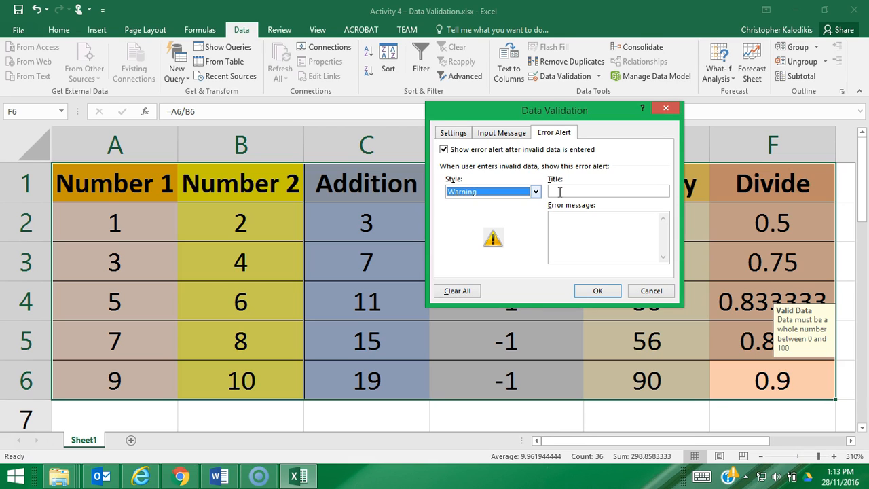
Title the alert 'Invalid Data' with message that data is not a whole number between 0 and 100
{"action": "type", "text": "Invalid Data"}
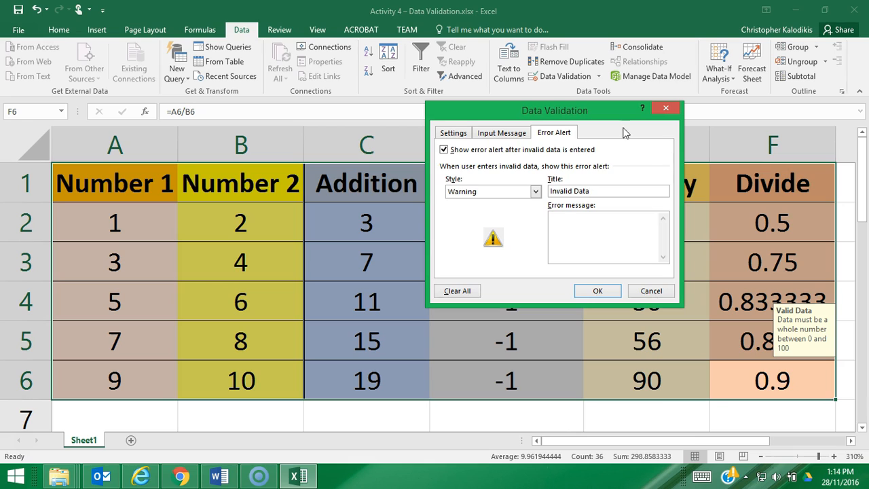
{"action": "type", "text": "Data is not a w"}
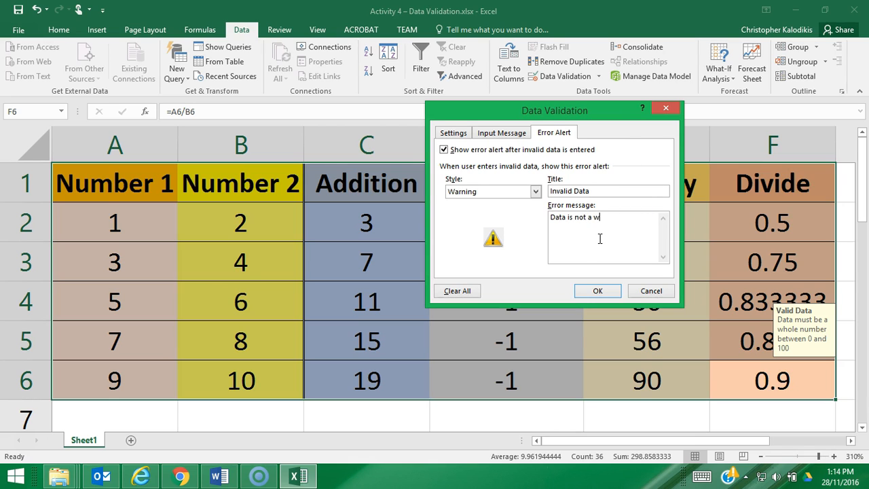
{"action": "type", "text": "hole number between 0 and 100"}
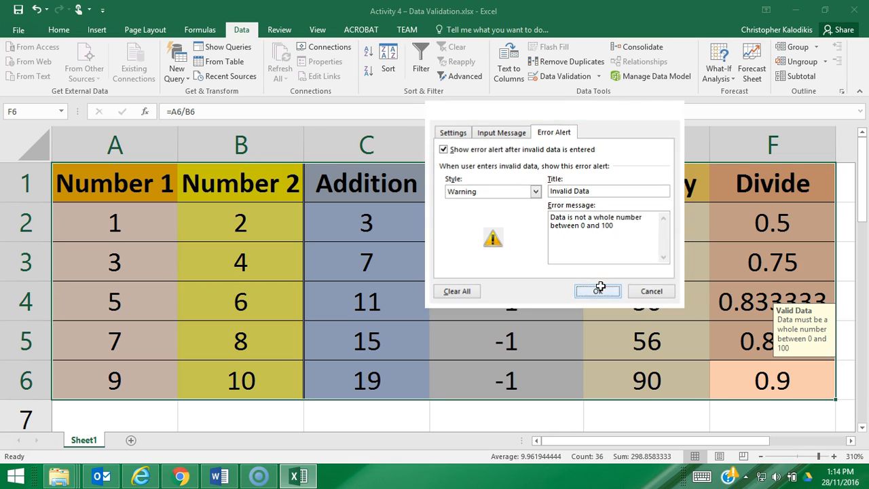
{"action": "left_click", "coordinate": [597, 291]}
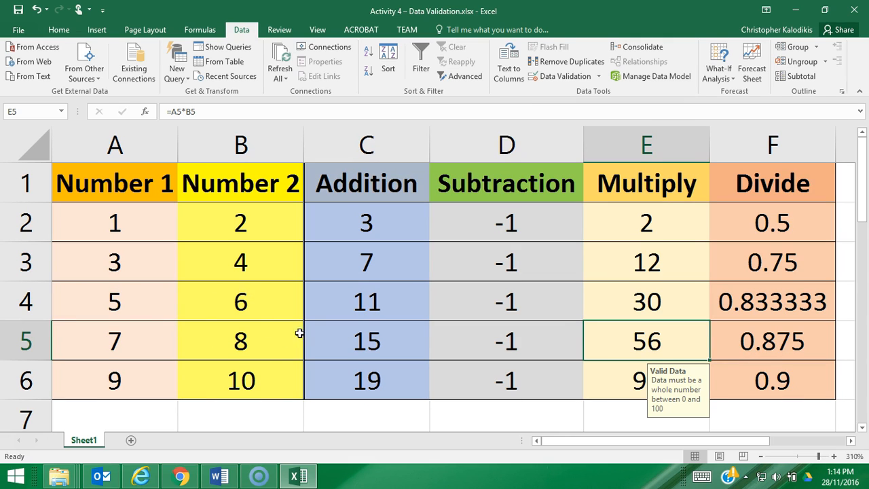
Enter 300 in B4 and decline the Invalid Data warning so B4 keeps 6
{"action": "left_click", "coordinate": [241, 301]}
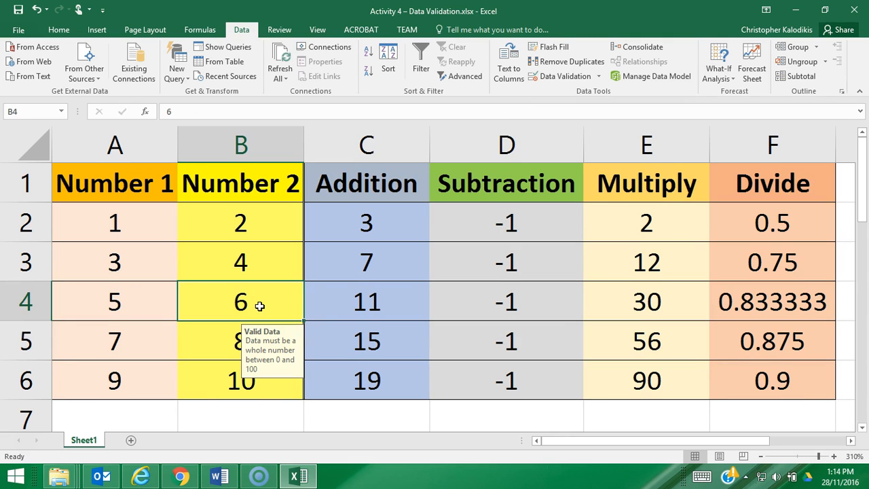
{"action": "type", "text": "300"}
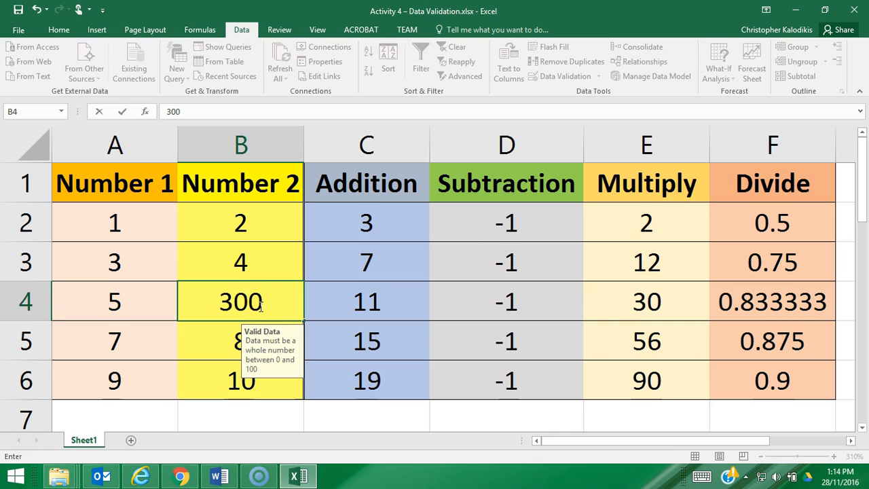
{"action": "key", "text": "enter"}
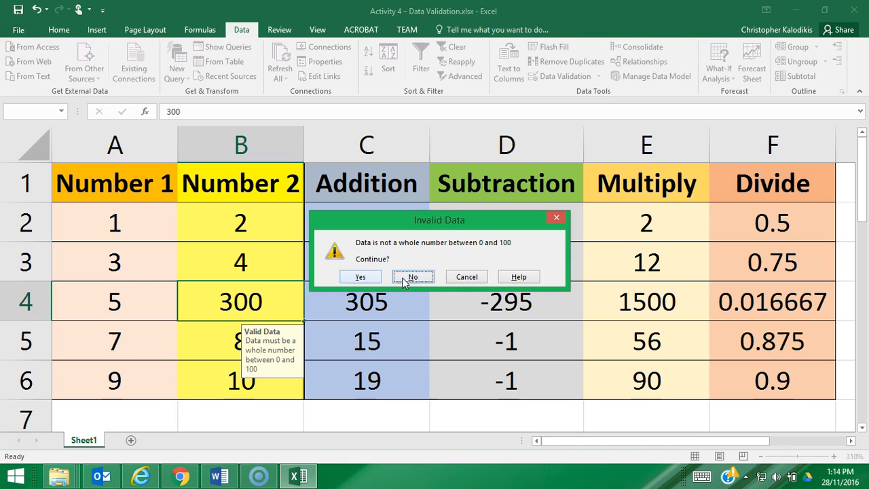
{"action": "left_click", "coordinate": [412, 277]}
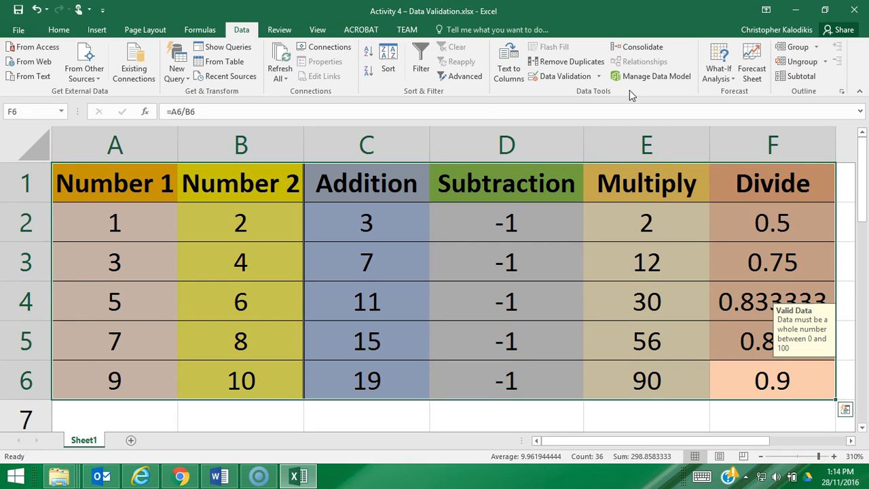
Switch the error alert style back to Stop so invalid entries are rejected
{"action": "left_click", "coordinate": [598, 76]}
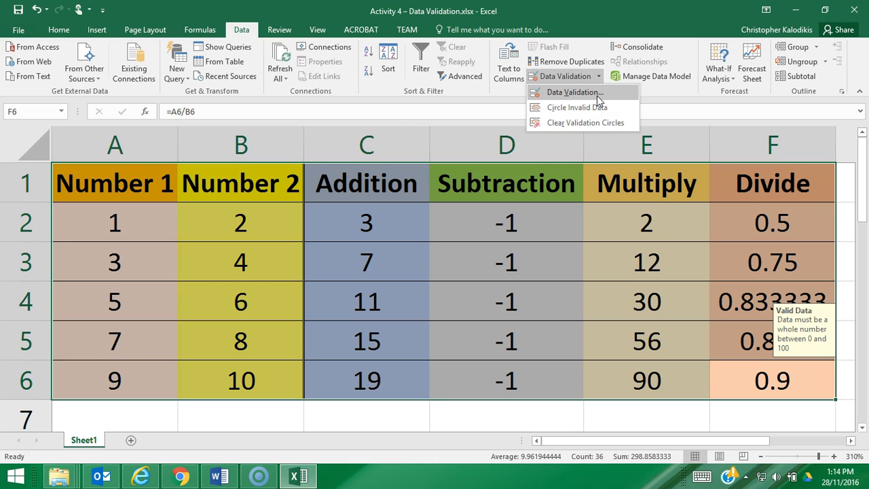
{"action": "left_click", "coordinate": [573, 92]}
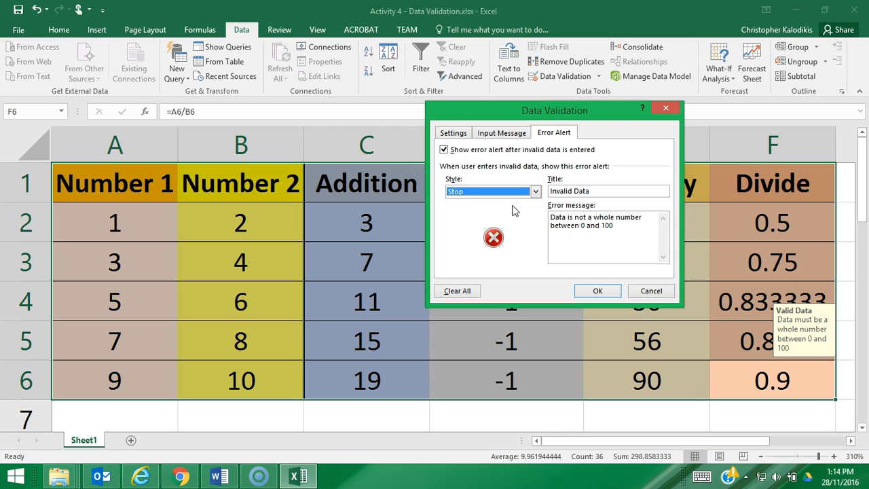
{"action": "left_click", "coordinate": [649, 291]}
{"action": "type", "text": "300"}
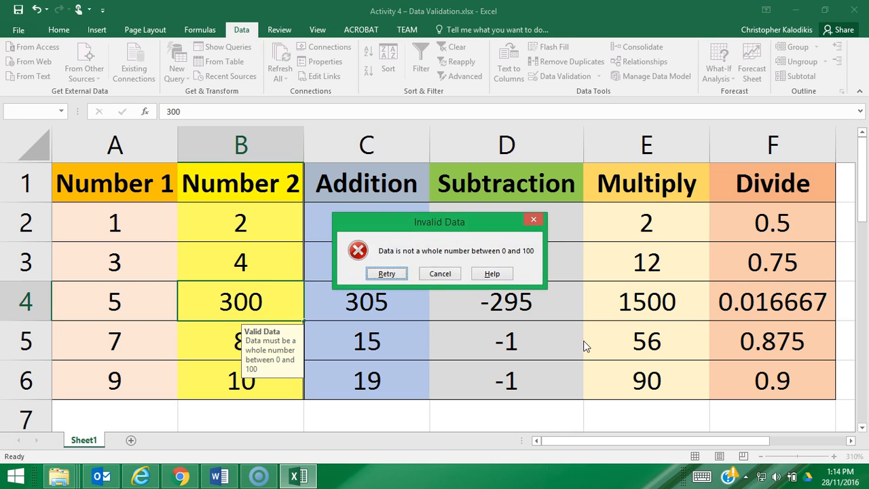
{"action": "mouse_move", "coordinate": [508, 265]}
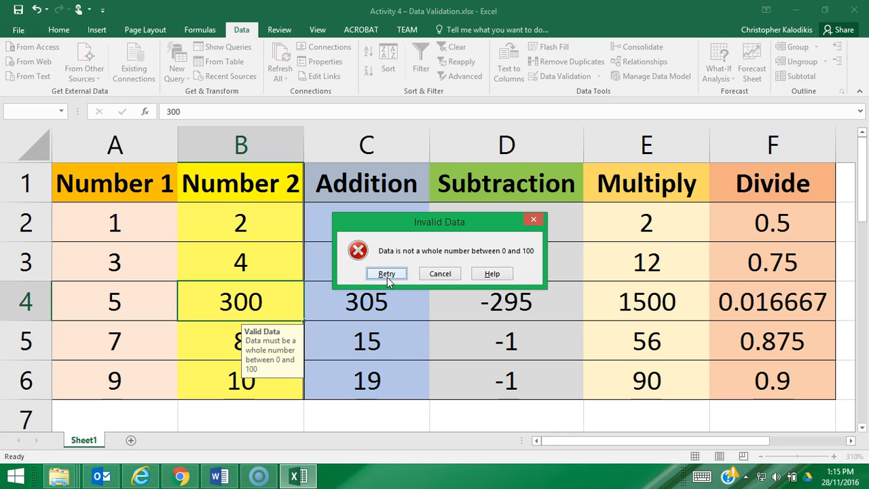
Dismiss the Stop alert so the rejected 300 is discarded and B4 keeps 6
{"action": "left_click", "coordinate": [385, 273]}
{"action": "type", "text": "6"}
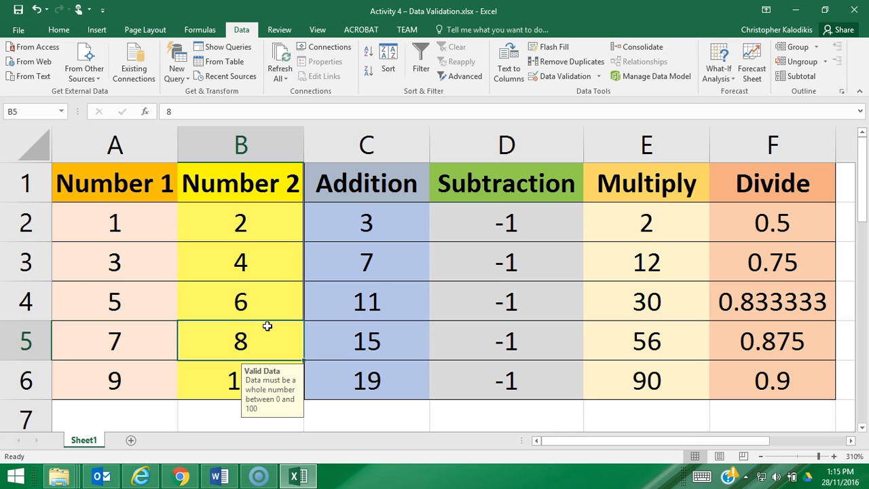
{"action": "mouse_move", "coordinate": [272, 385]}
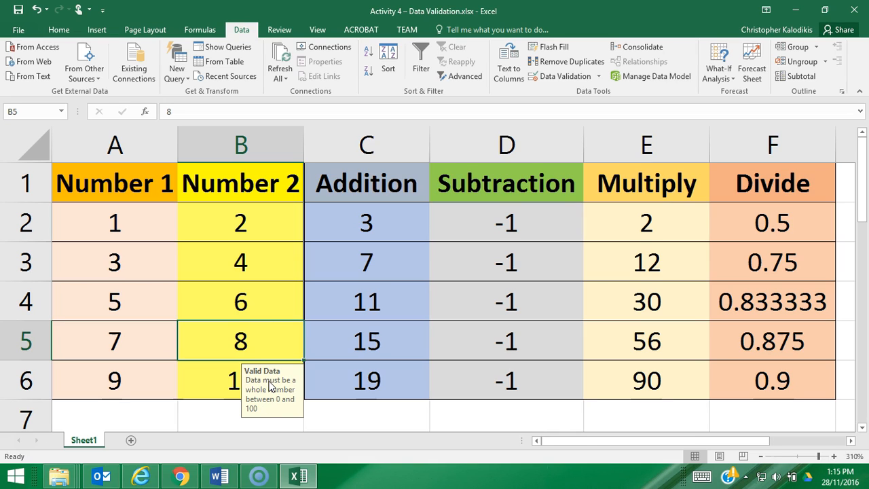